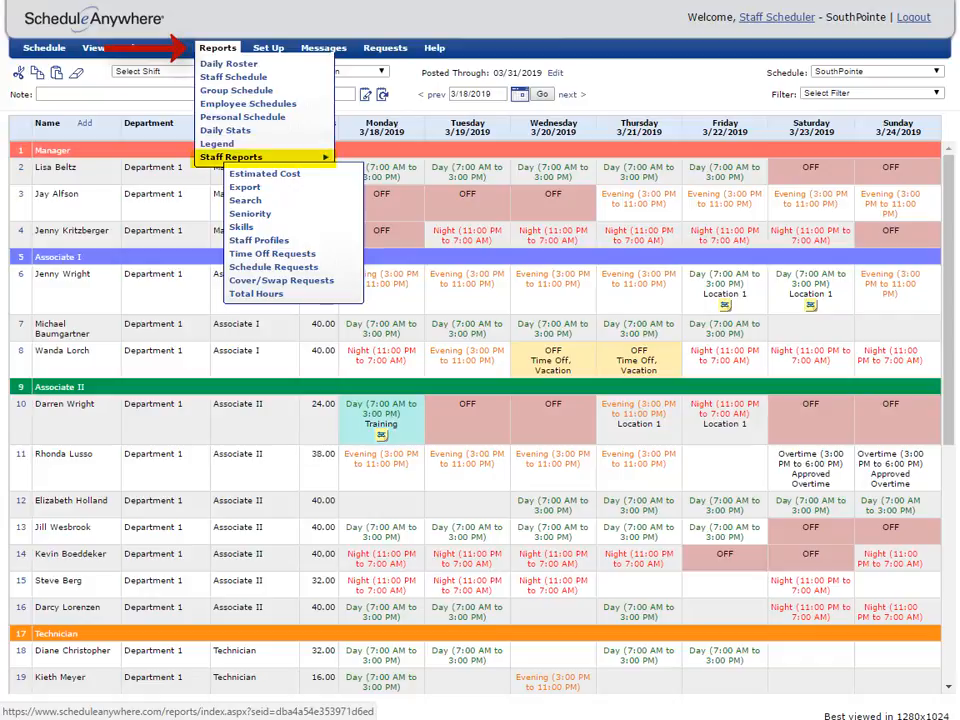
Run the Daily Roster report for SouthPointe and close its printout
{"action": "left_click", "coordinate": [228, 62]}
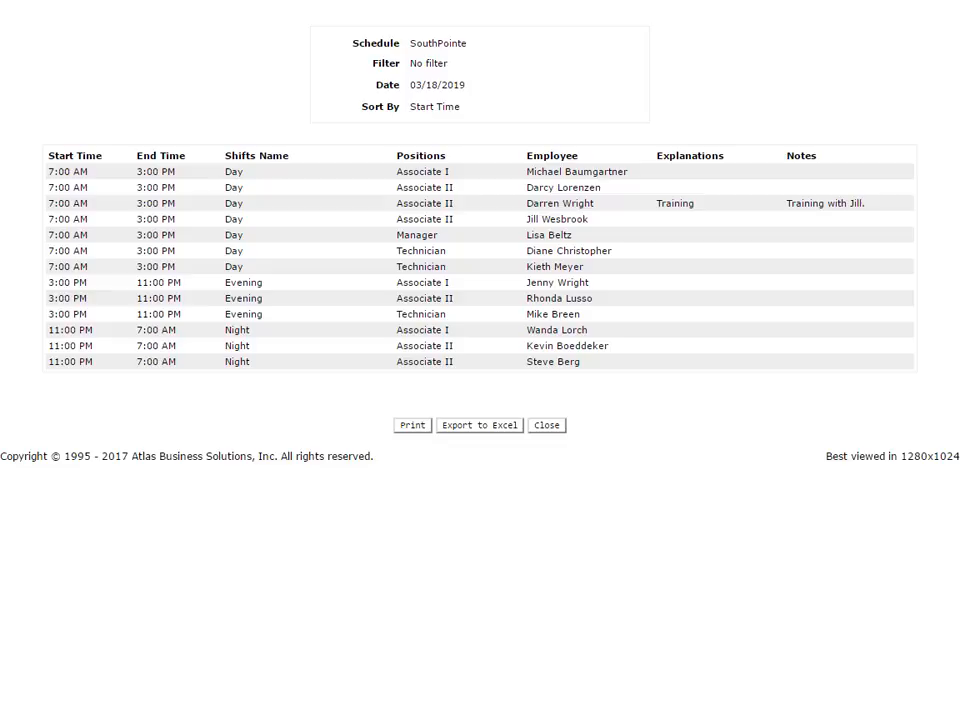
{"action": "left_click", "coordinate": [500, 200]}
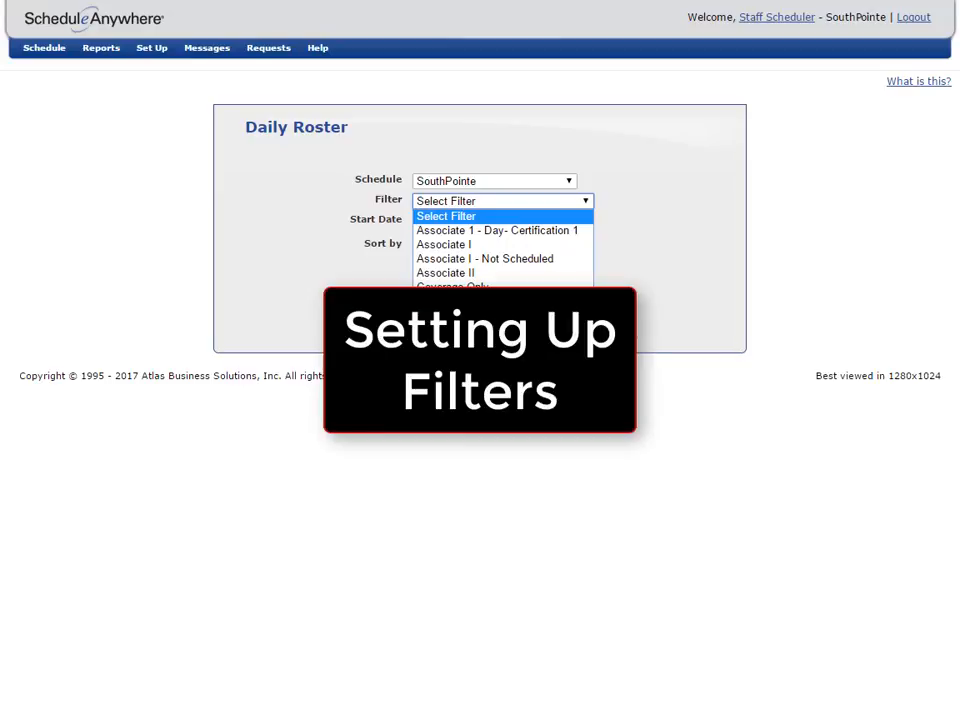
Keep the roster sorted by Start Time and review the Show Notes/Explanations options
{"action": "left_click", "coordinate": [448, 244]}
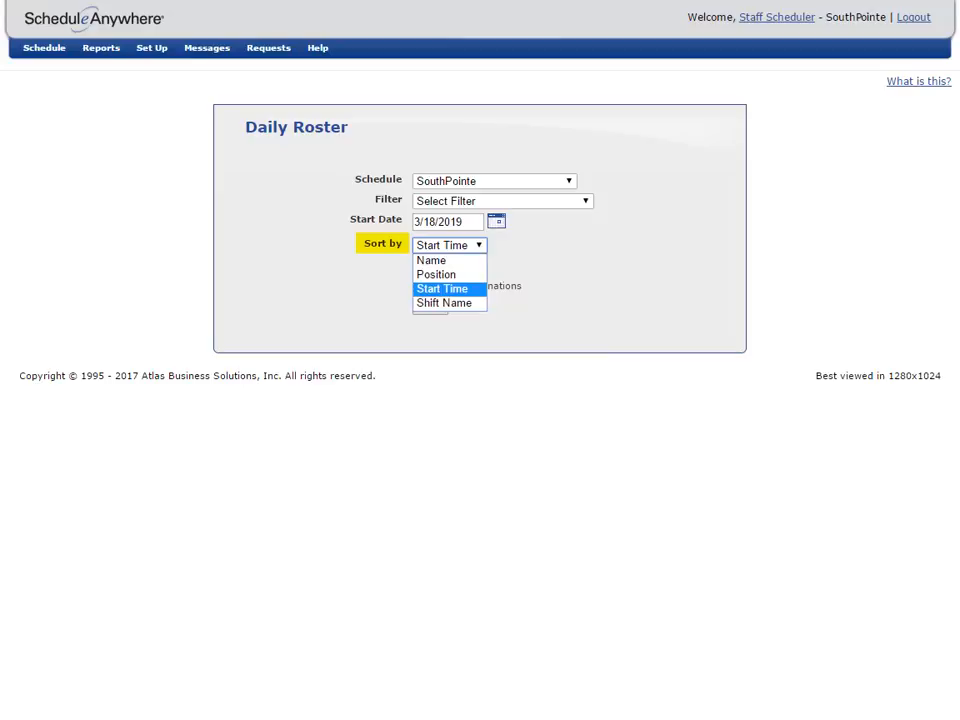
{"action": "left_click", "coordinate": [442, 288]}
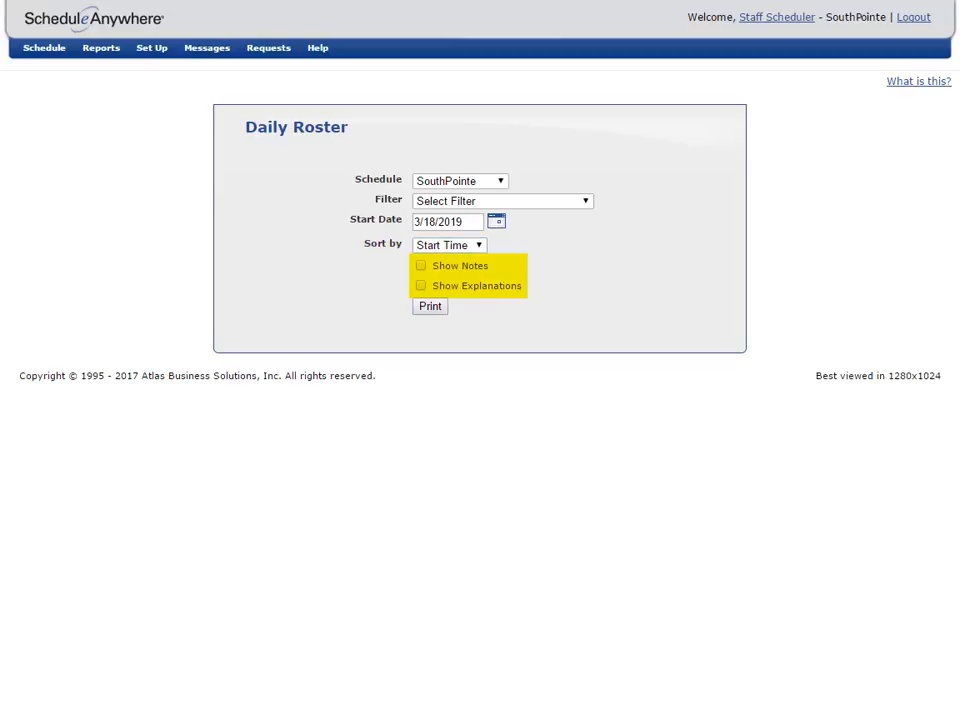
{"action": "left_click", "coordinate": [430, 306]}
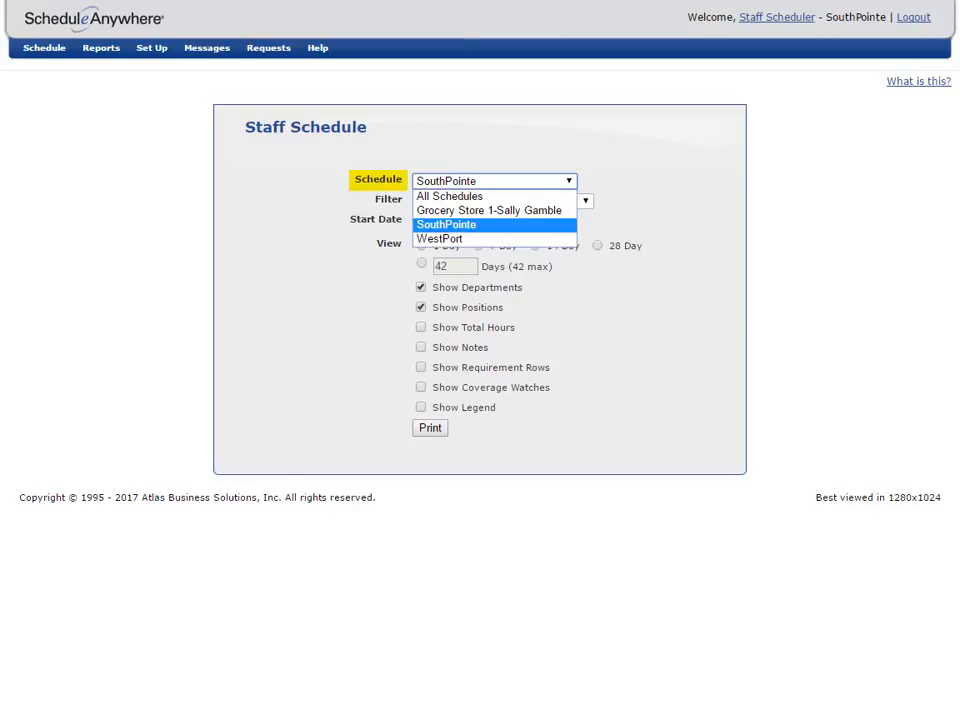
Keep SouthPointe as the Staff Schedule's schedule and review the 7-day view from 3/18/2019
{"action": "left_click", "coordinate": [500, 200]}
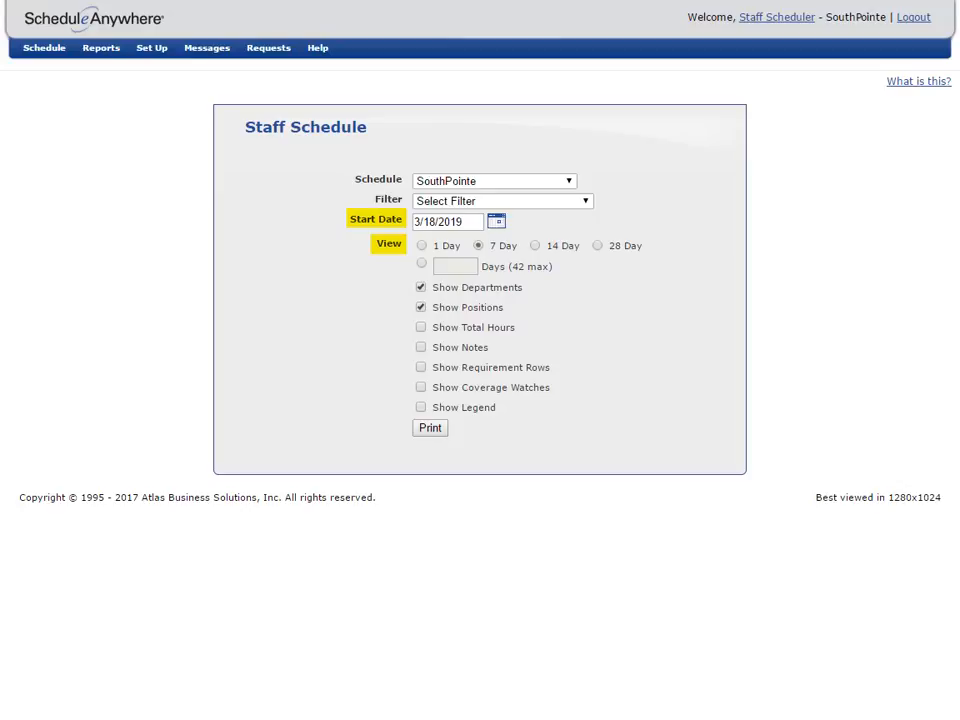
{"action": "left_click", "coordinate": [428, 428]}
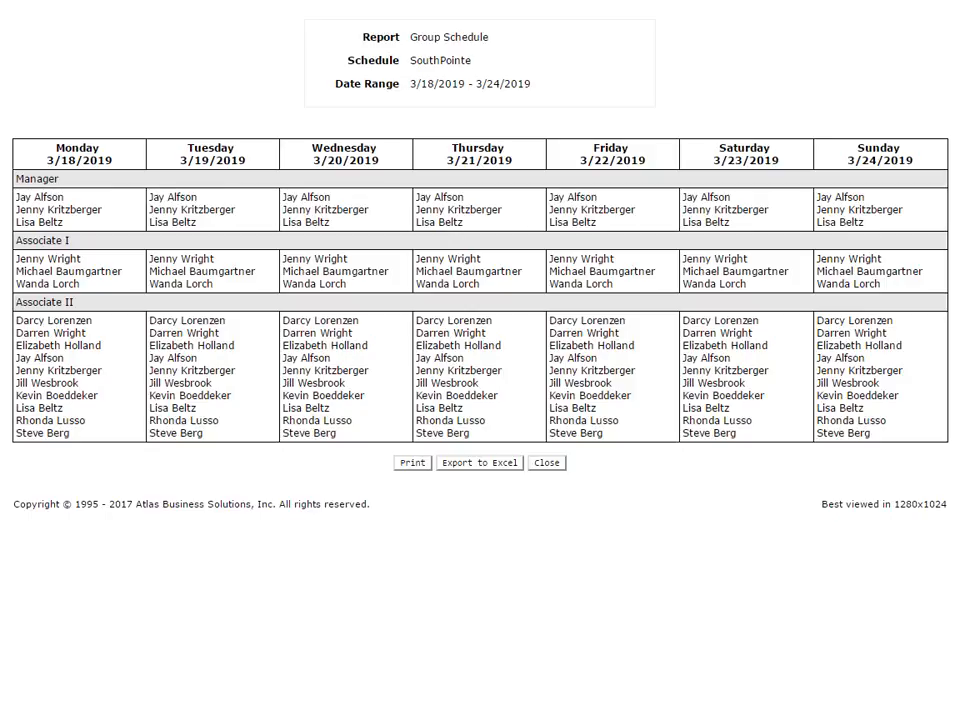
Close the Group Schedule printout and keep SouthPointe, 3/18/2019 start and seven days on its form
{"action": "left_click", "coordinate": [548, 464]}
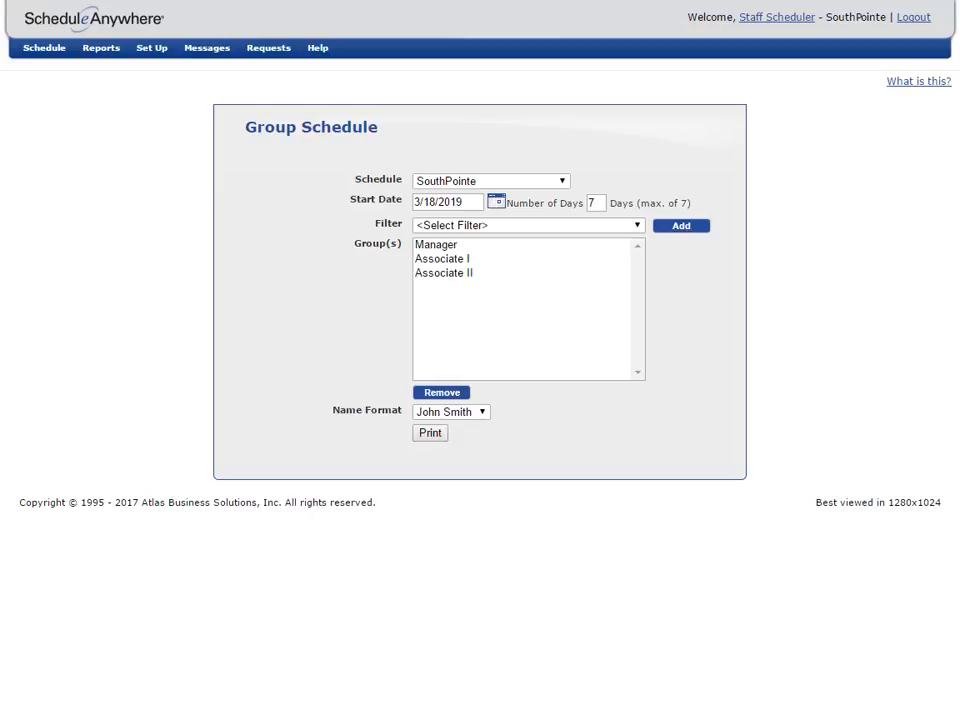
{"action": "left_click", "coordinate": [490, 180]}
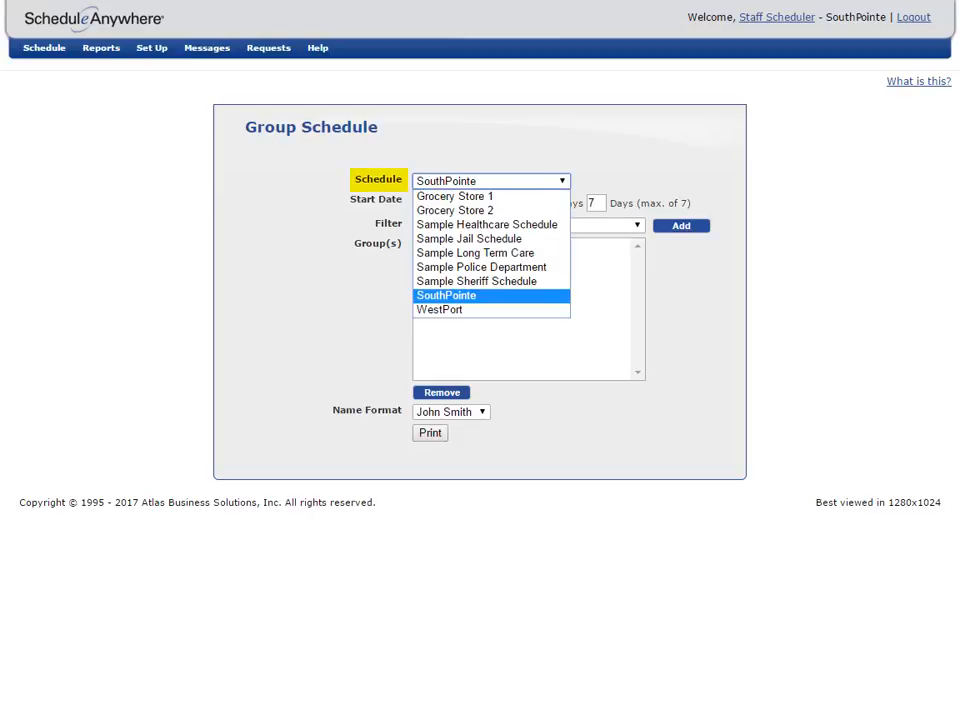
{"action": "left_click", "coordinate": [444, 296]}
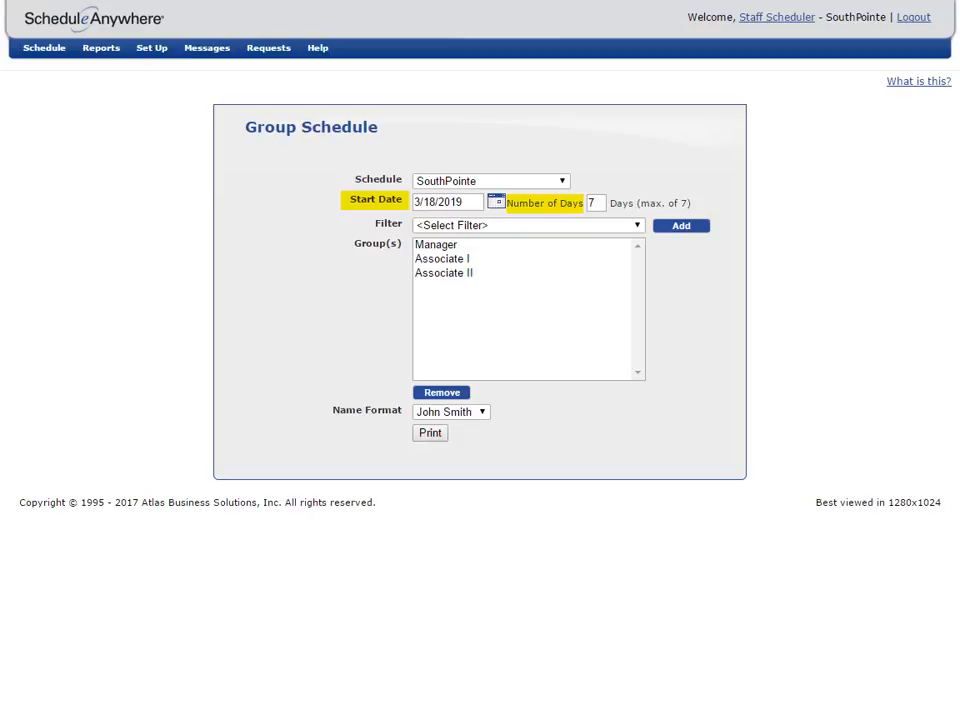
{"action": "left_click", "coordinate": [528, 224]}
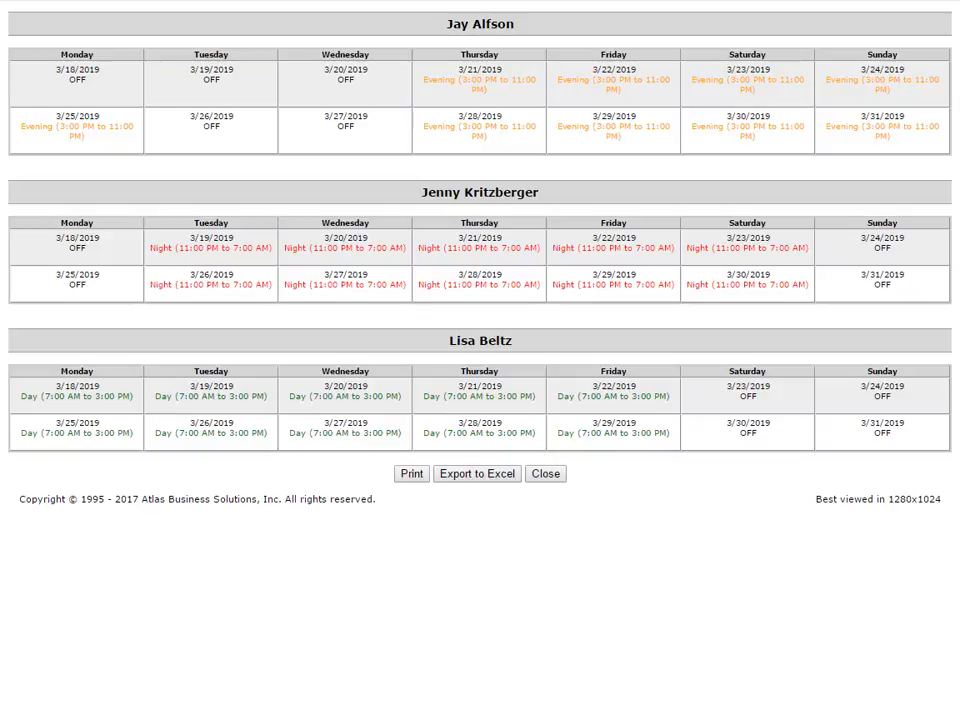
Close the two-week Personal Schedule printout for the three employees
{"action": "left_click", "coordinate": [544, 472]}
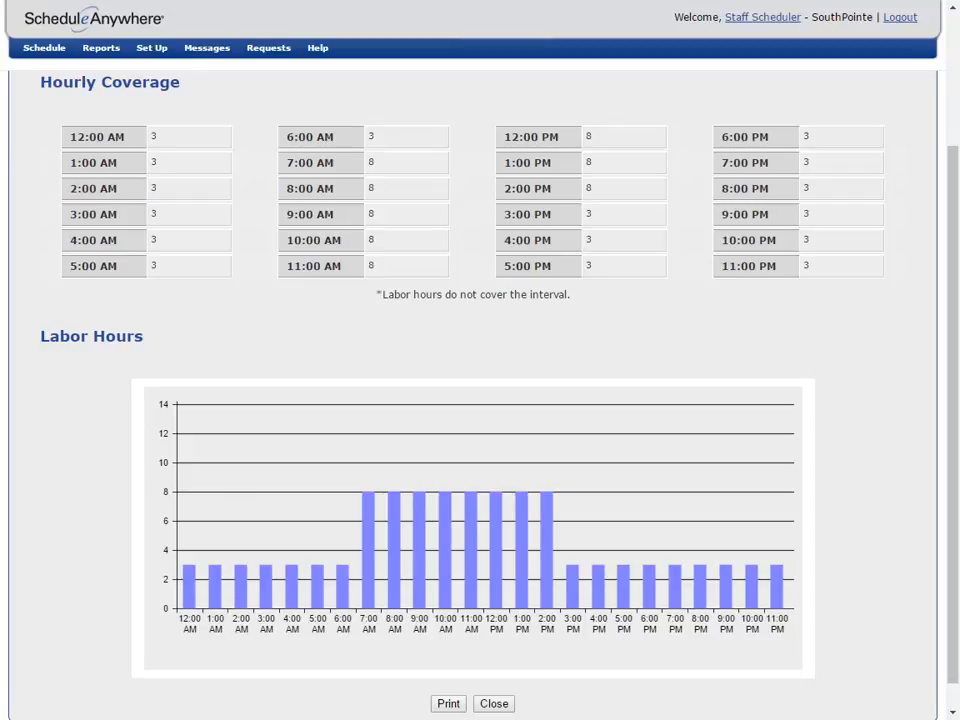
Close the Daily Stats output and keep the 1 Hour time interval on its form
{"action": "left_click", "coordinate": [492, 704]}
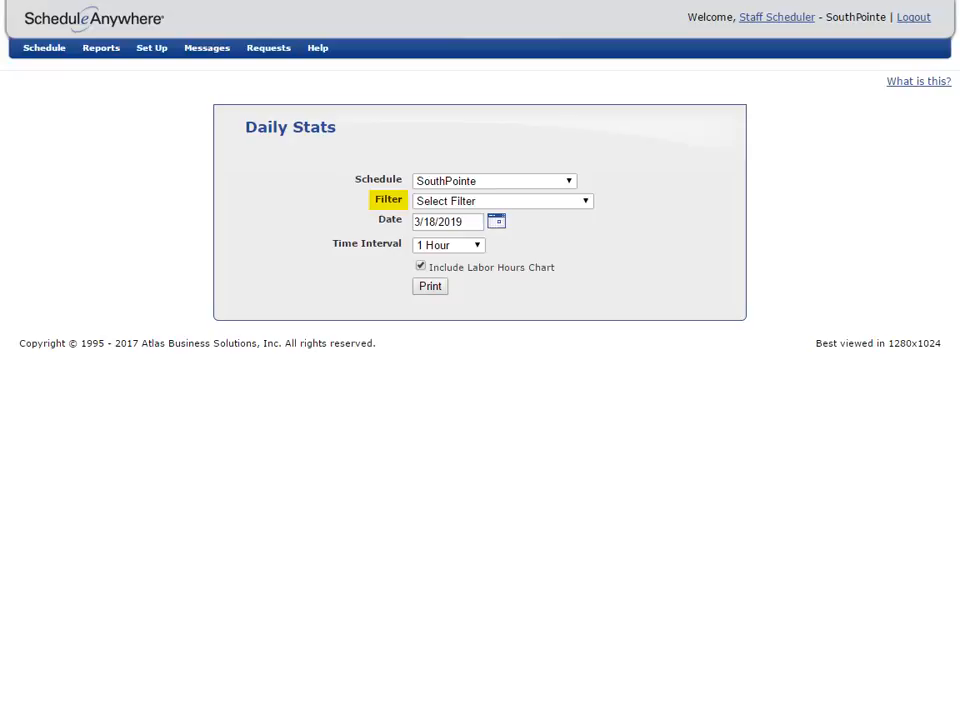
{"action": "left_click", "coordinate": [448, 244]}
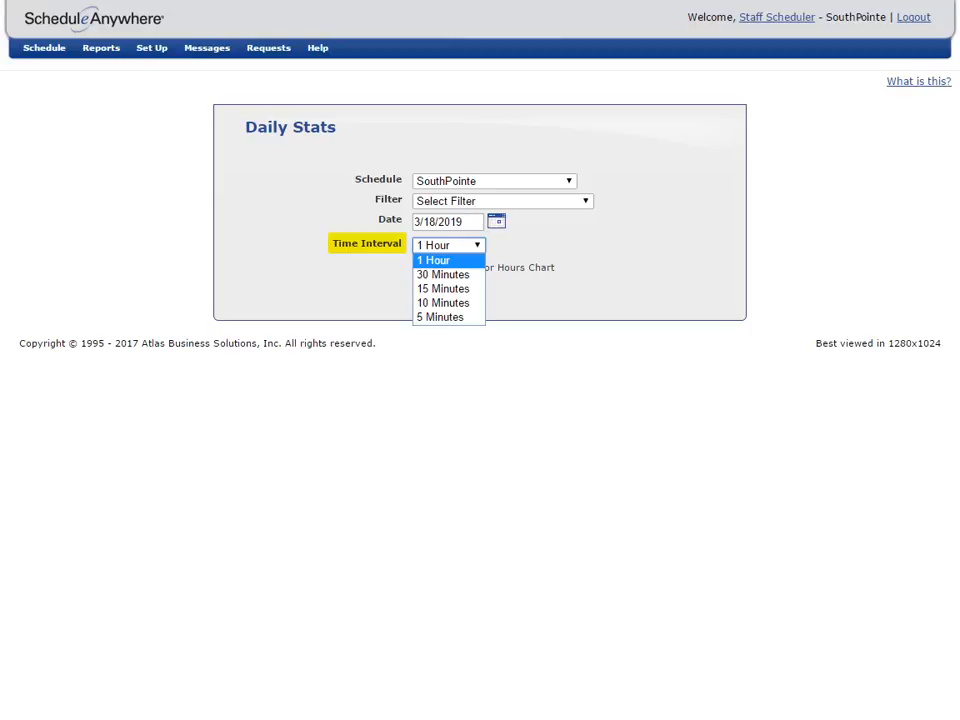
{"action": "left_click", "coordinate": [434, 260]}
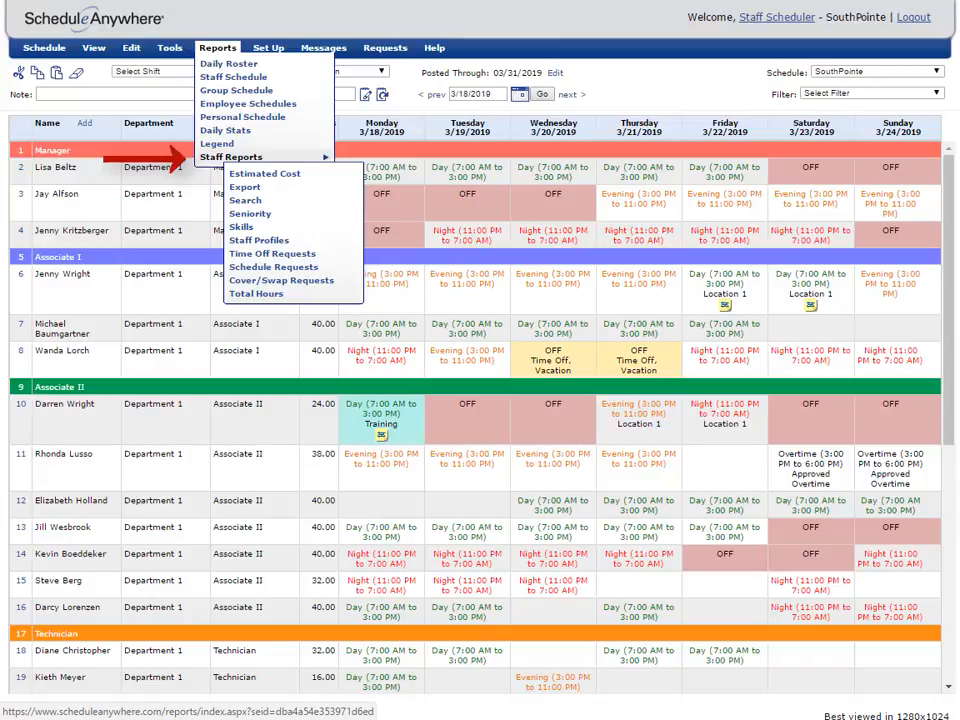
Bring up the Estimated Cost report for 3/17/2019–3/24/2019 and keep SouthPointe as the schedule
{"action": "left_click", "coordinate": [264, 172]}
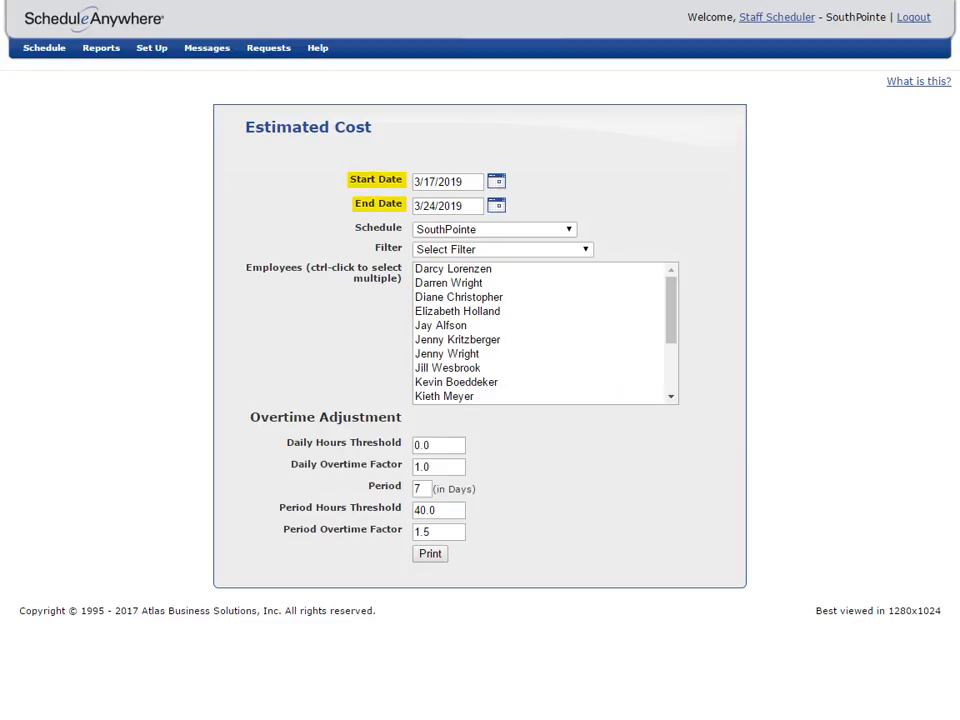
{"action": "left_click", "coordinate": [492, 228]}
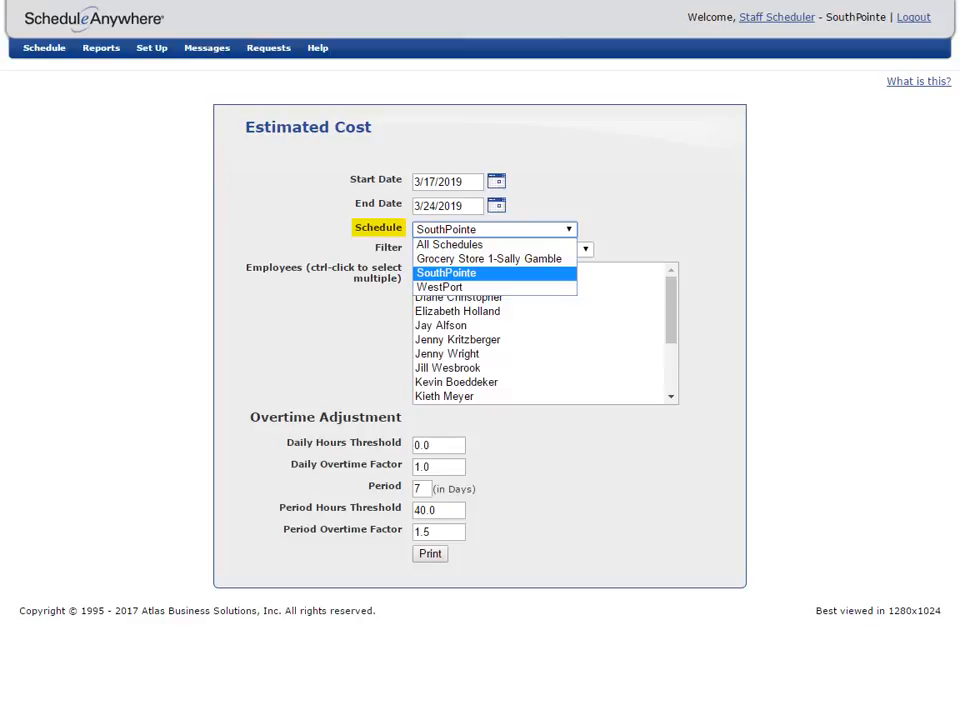
{"action": "left_click", "coordinate": [446, 272]}
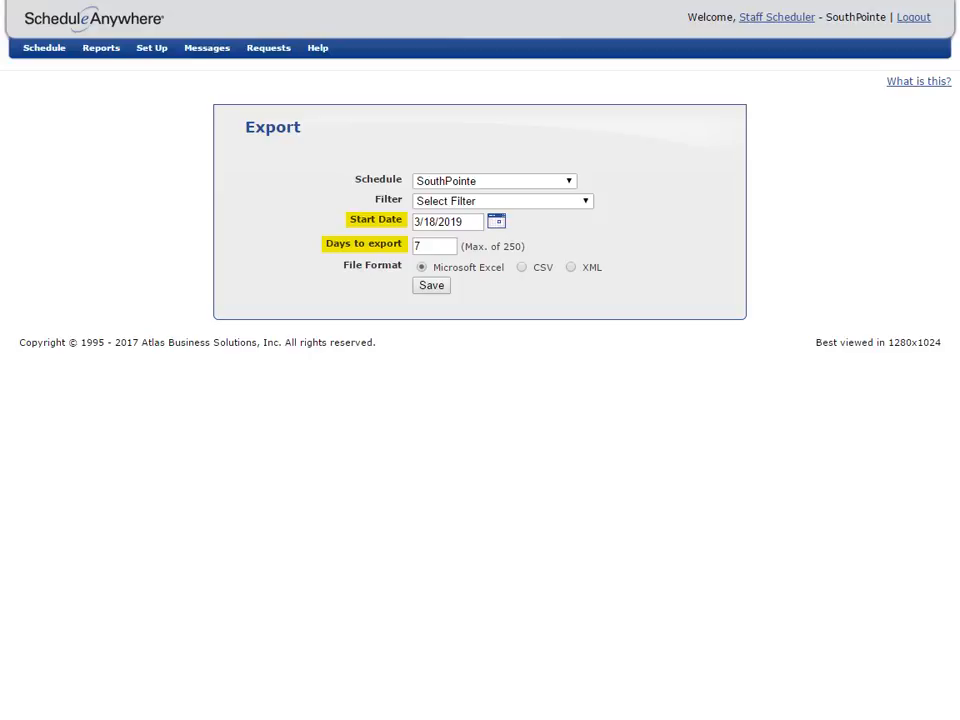
Review the Export filter choices and leave the seven-day SouthPointe export unfiltered
{"action": "left_click", "coordinate": [500, 200]}
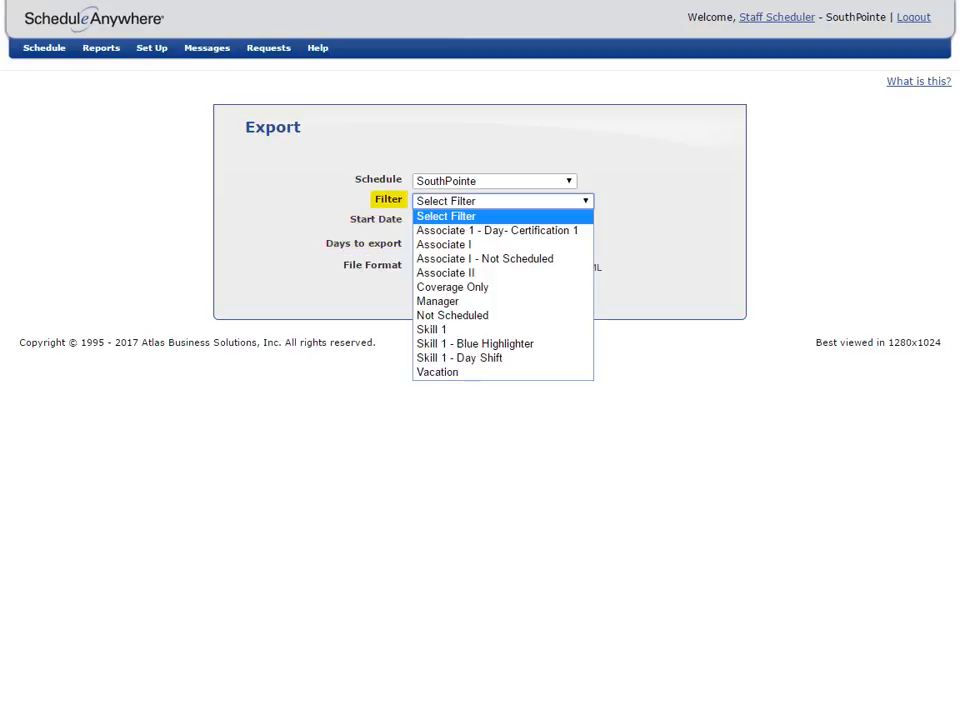
{"action": "left_click", "coordinate": [444, 216]}
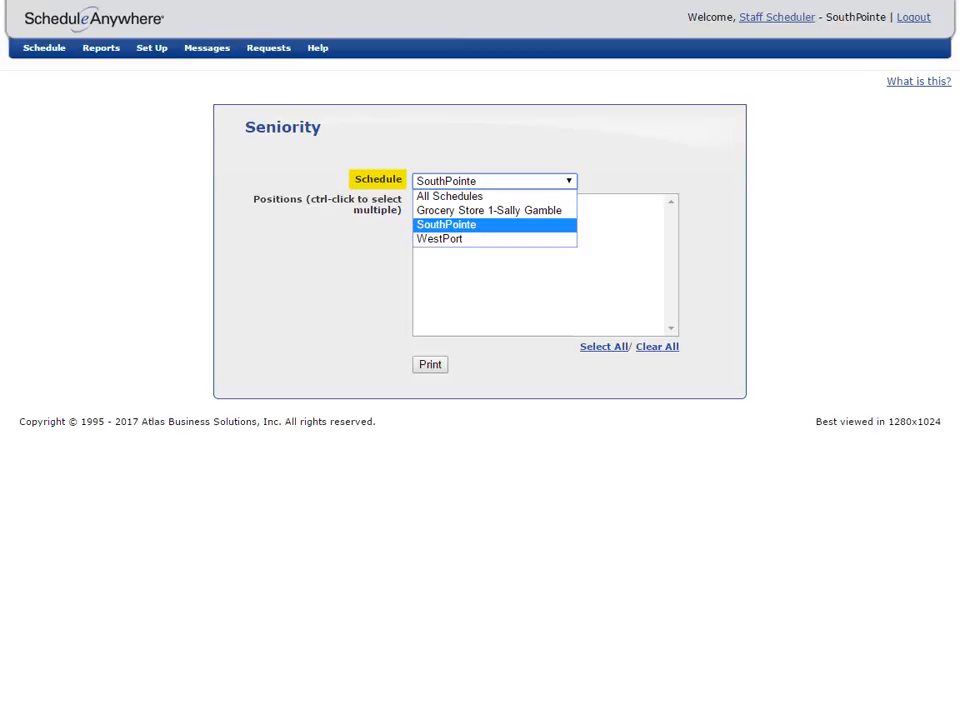
Keep SouthPointe as the Seniority report's schedule and review its four listed positions
{"action": "left_click", "coordinate": [446, 224]}
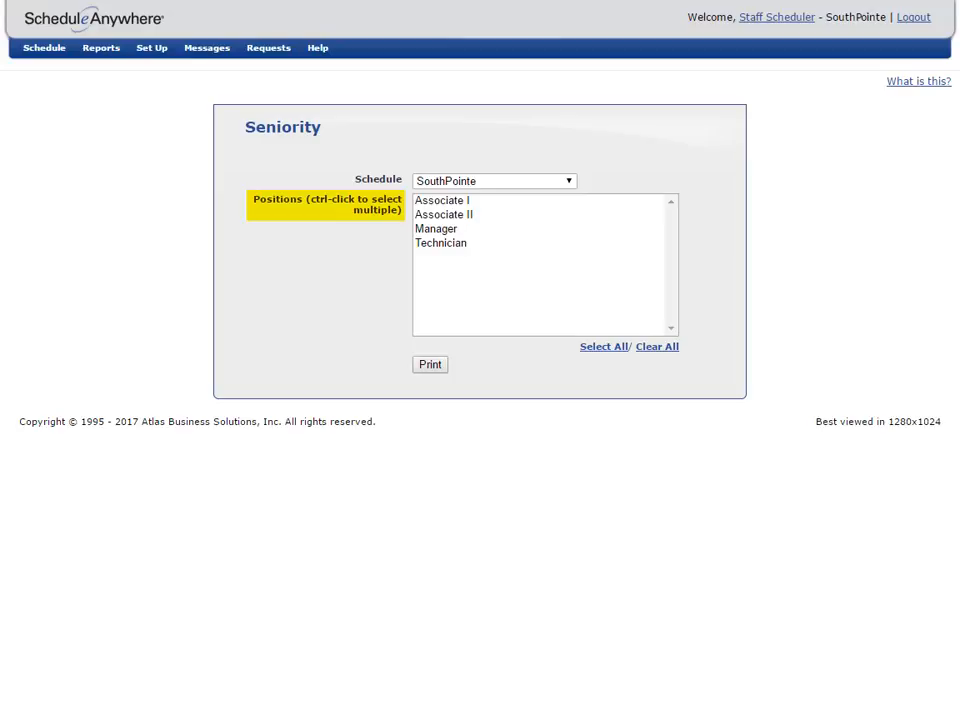
{"action": "left_click", "coordinate": [428, 364]}
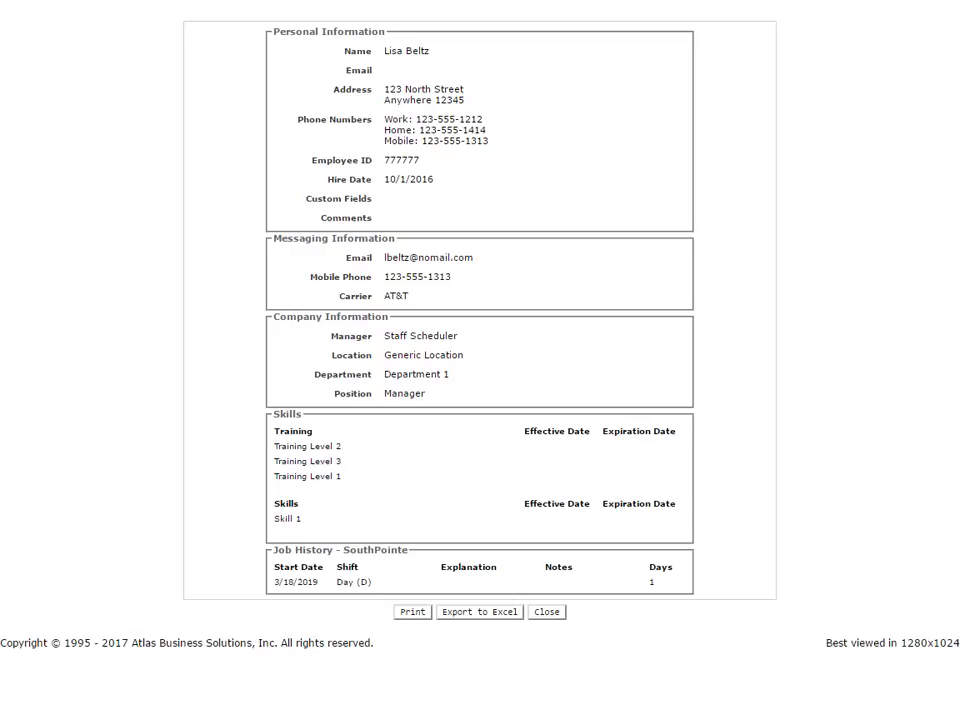
Close the employee's Staff Profiles printout to return to the SouthPointe form
{"action": "left_click", "coordinate": [546, 612]}
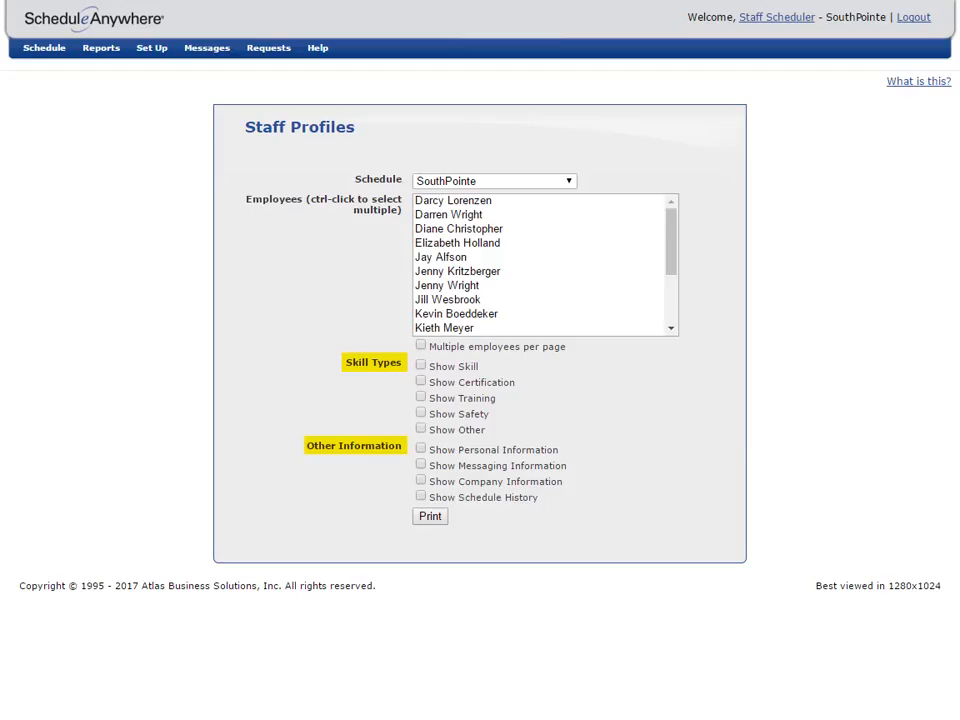